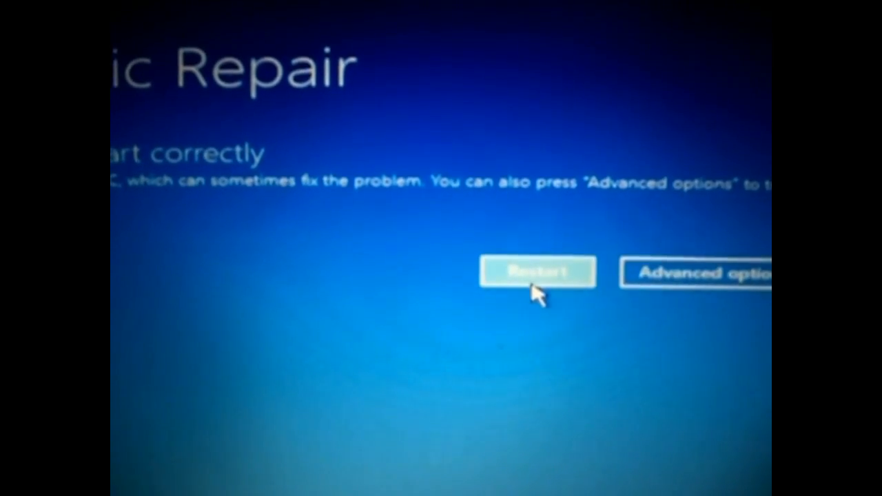
# Step: Go from Advanced options to Troubleshoot, preview Reset this PC, and return to Troubleshoot
pyautogui.click(537, 270)
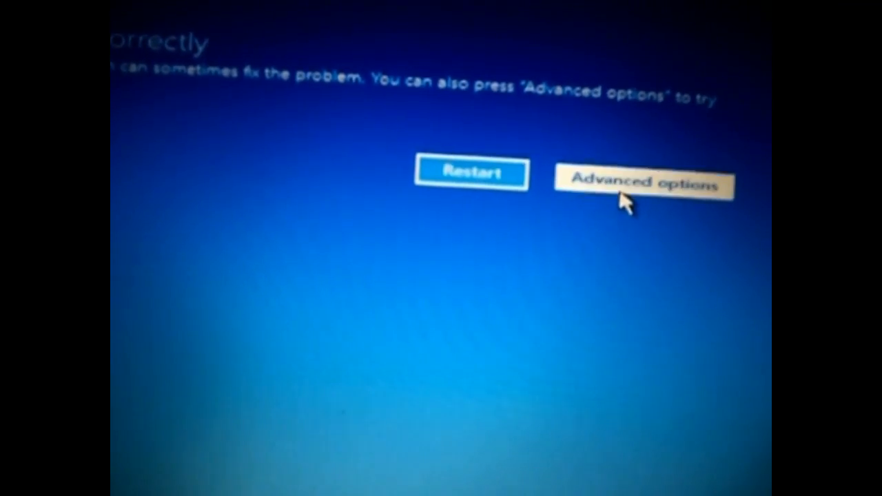
pyautogui.click(644, 183)
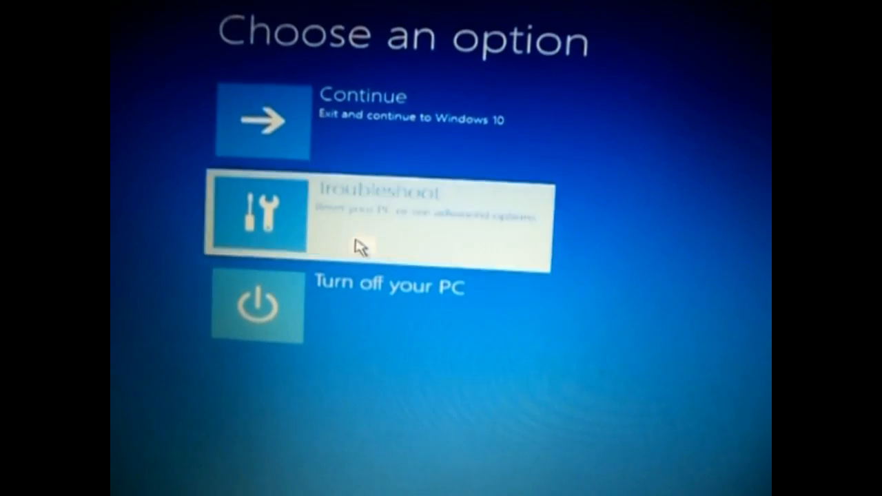
pyautogui.click(372, 214)
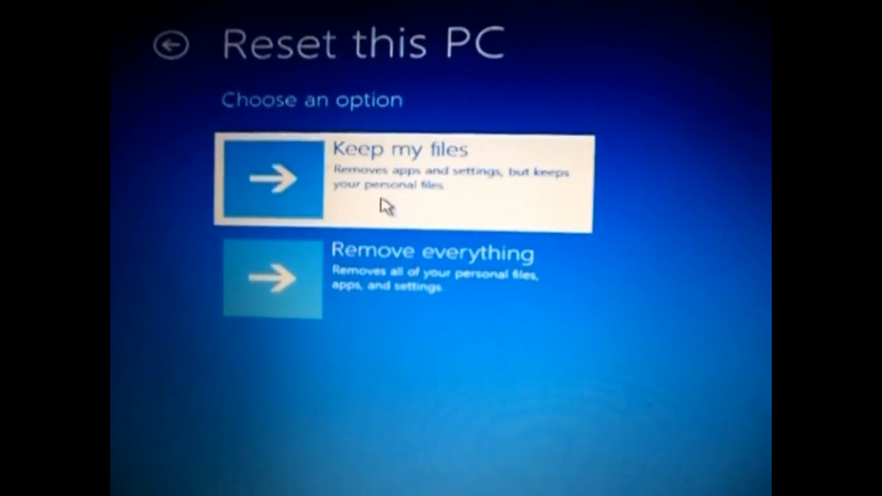
pyautogui.click(407, 178)
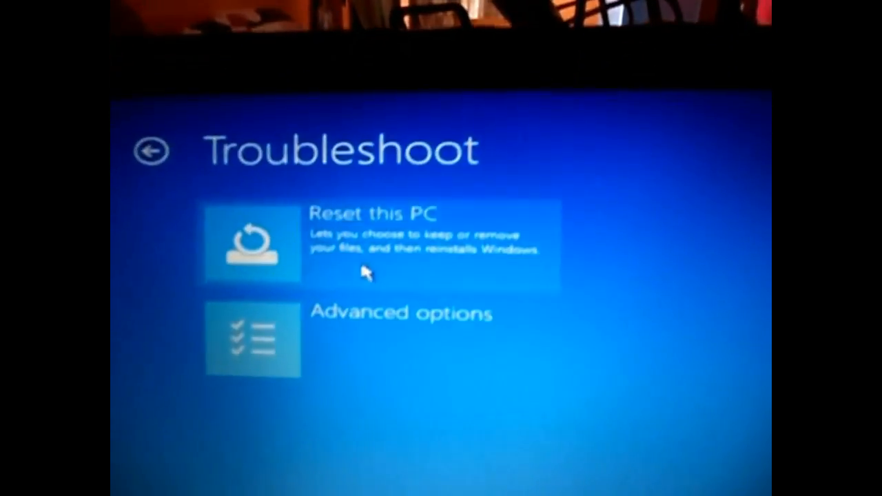
# Step: Preview the Reset this PC choices, then go back from them
pyautogui.click(386, 245)
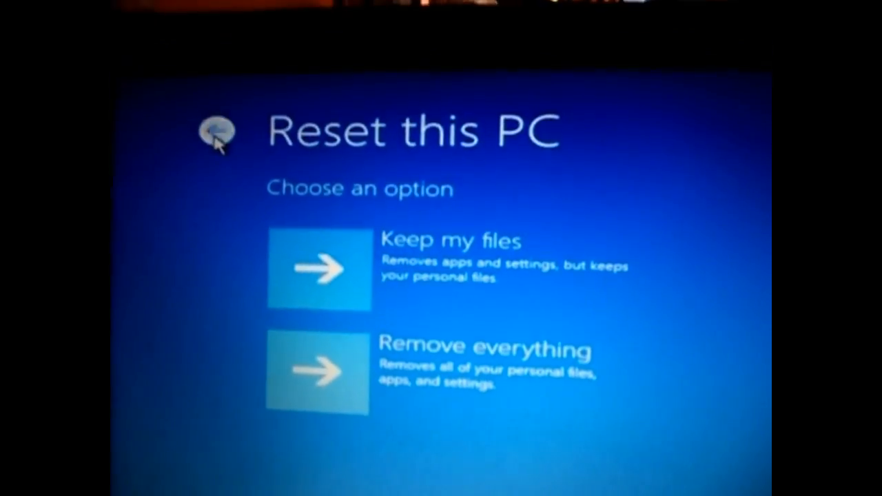
pyautogui.click(216, 131)
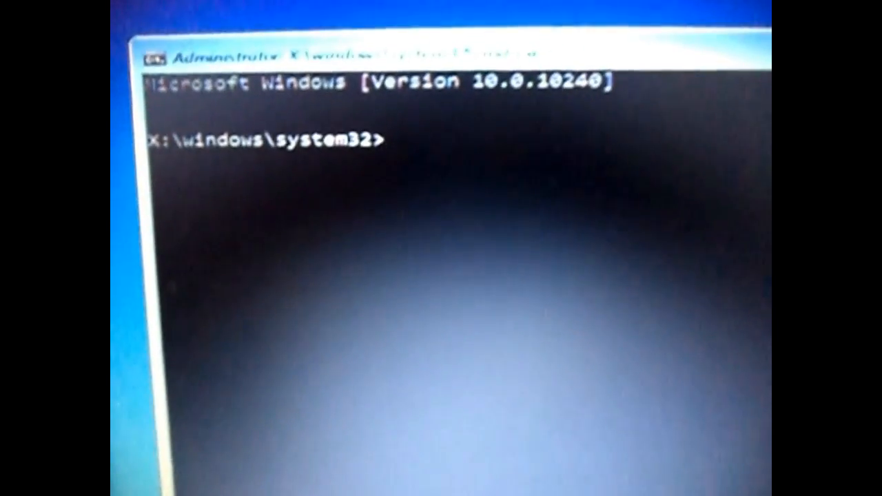
# Step: Run diskpart's list volume to see drives C–G, including E labelled teja, then exit
pyautogui.write('d1')
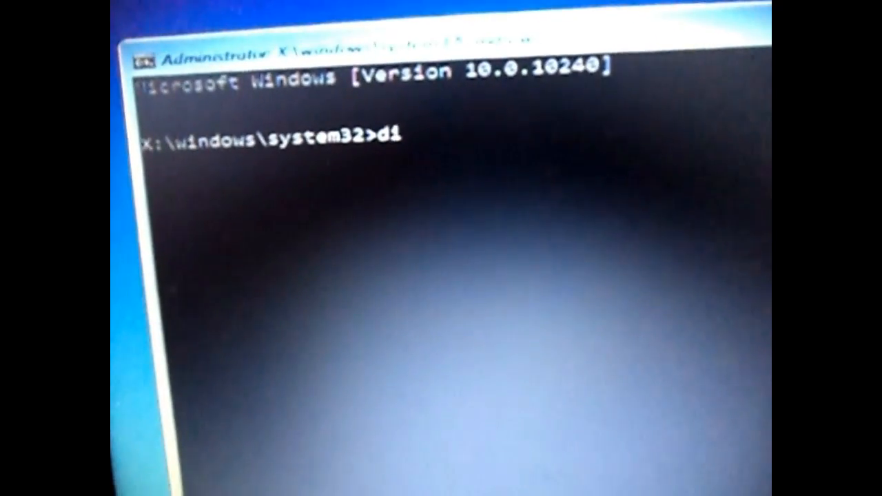
pyautogui.write('iskpart')
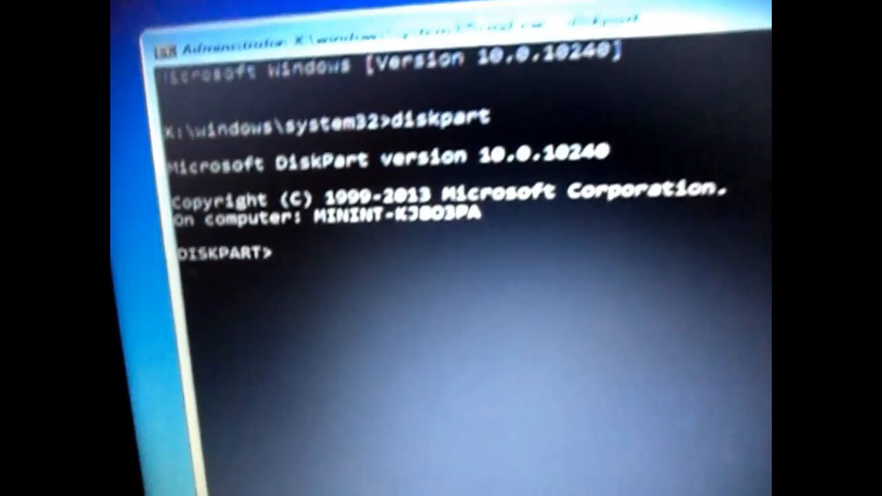
pyautogui.write('list v')
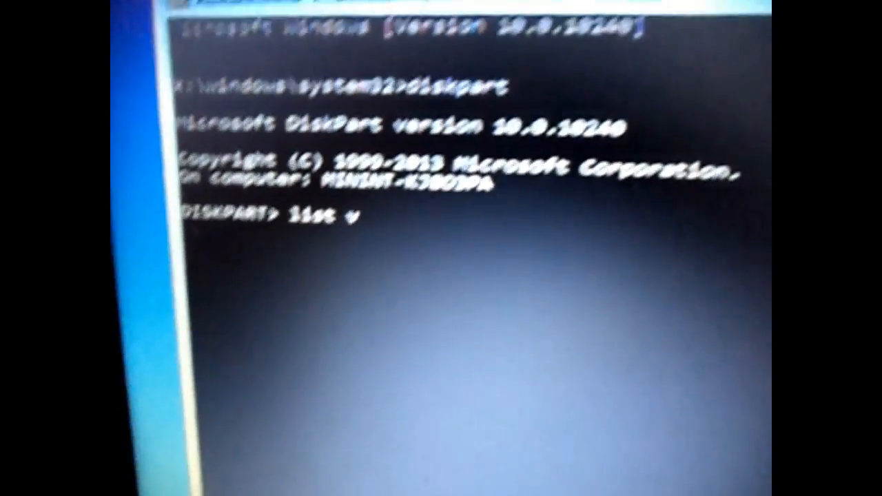
pyautogui.write('olume')
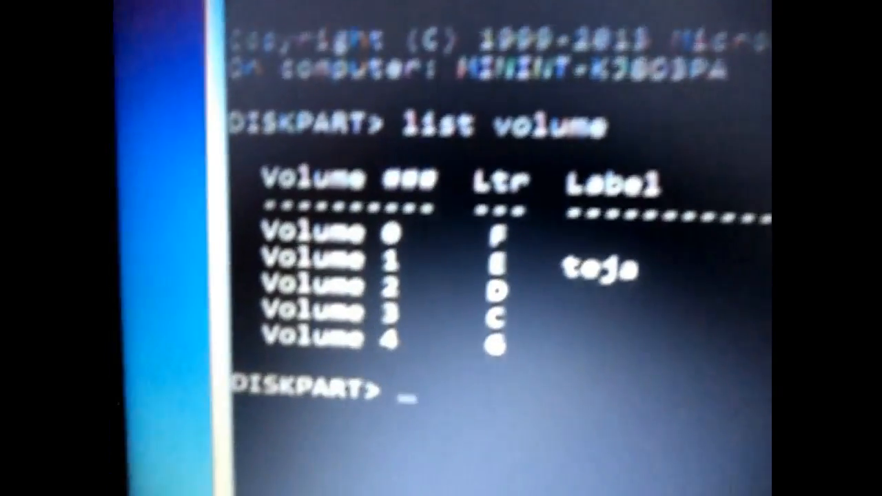
pyautogui.write('c')
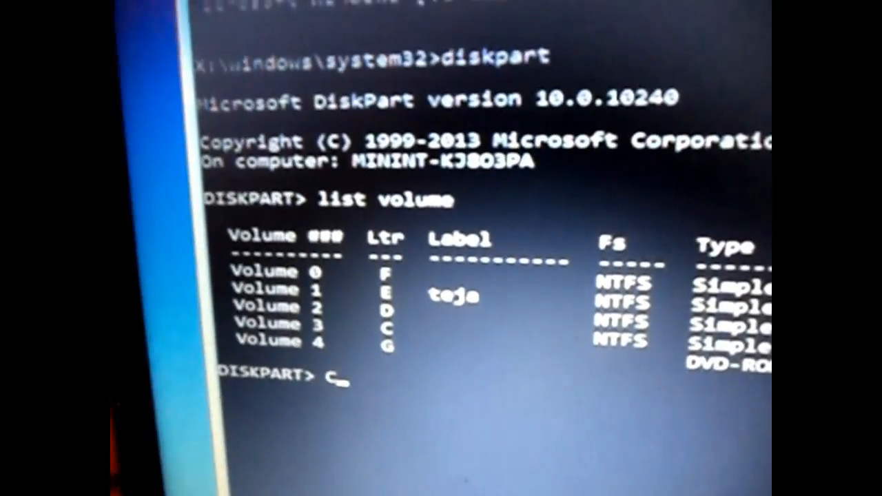
pyautogui.write('exit')
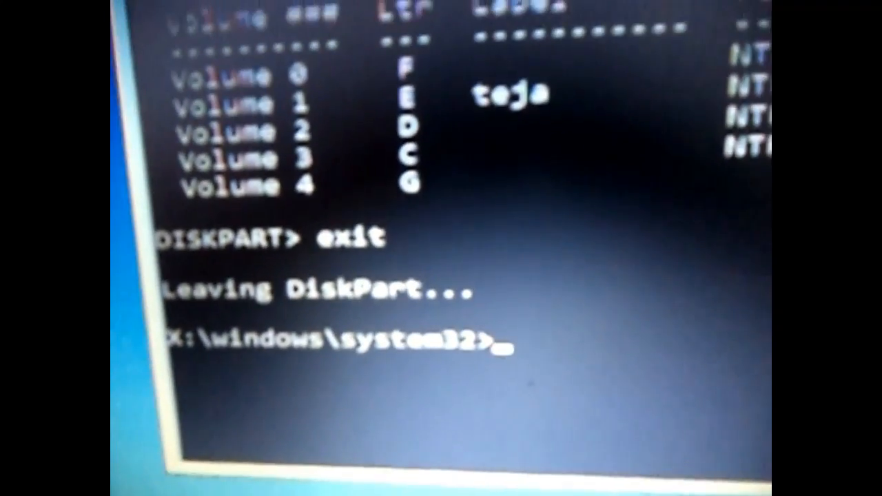
# Step: Switch Command Prompt to drive C: to view its root directory
pyautogui.write('C:\\>xc')
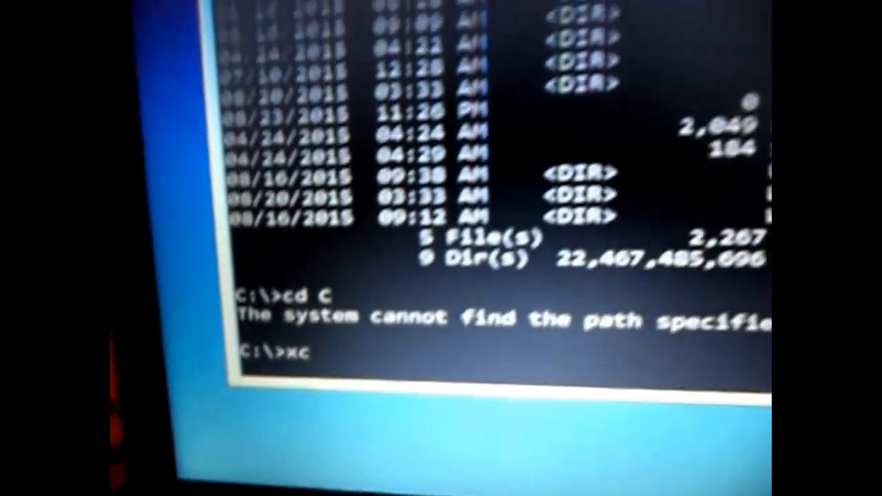
# Step: Run xcopy C:\Users E\ /E, copying the Users tree until 803 files are copied
pyautogui.write('opy')
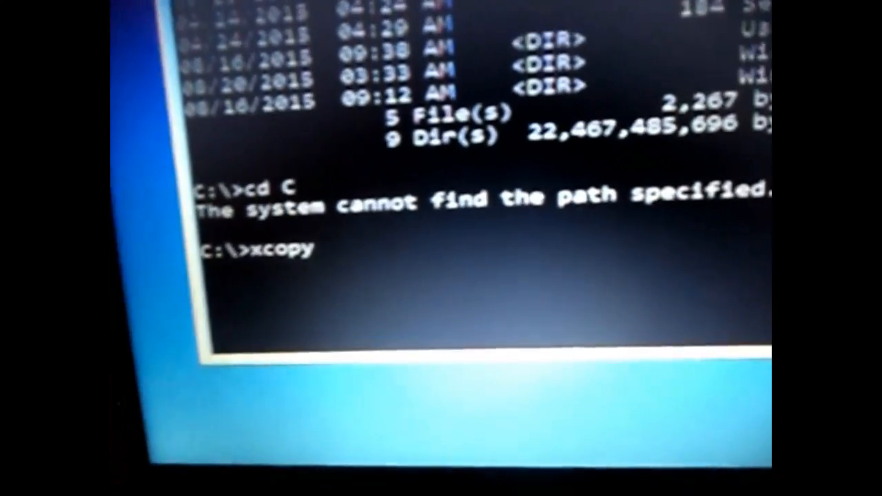
pyautogui.write('C')
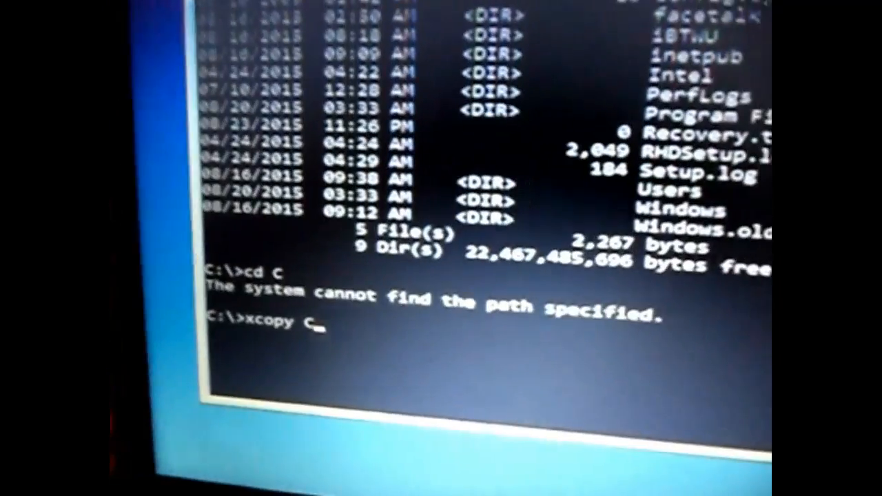
pyautogui.write(':\\')
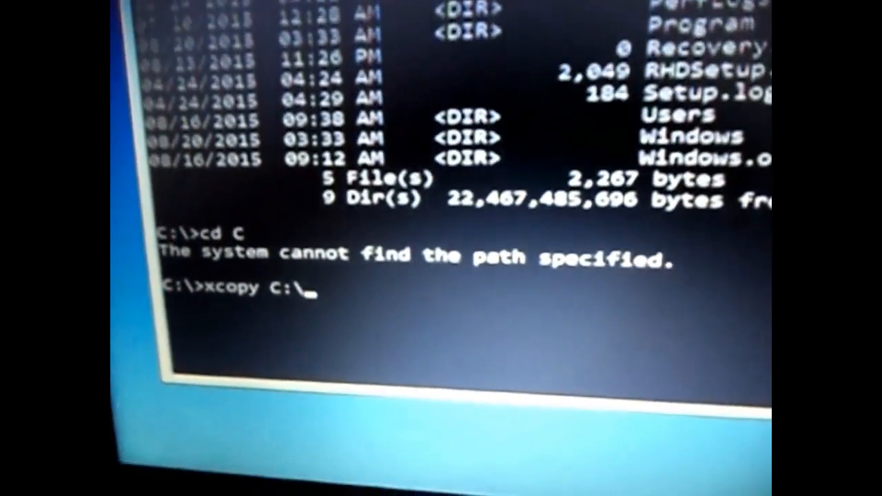
pyautogui.write('Us')
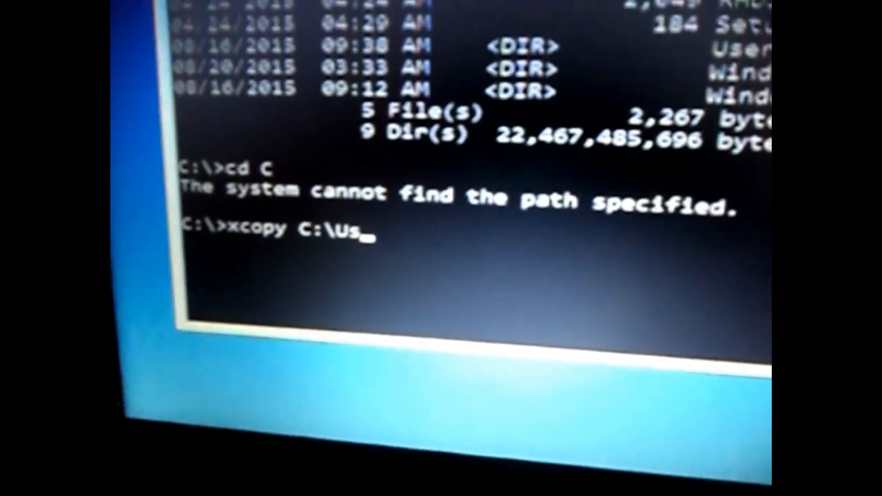
pyautogui.write('ers')
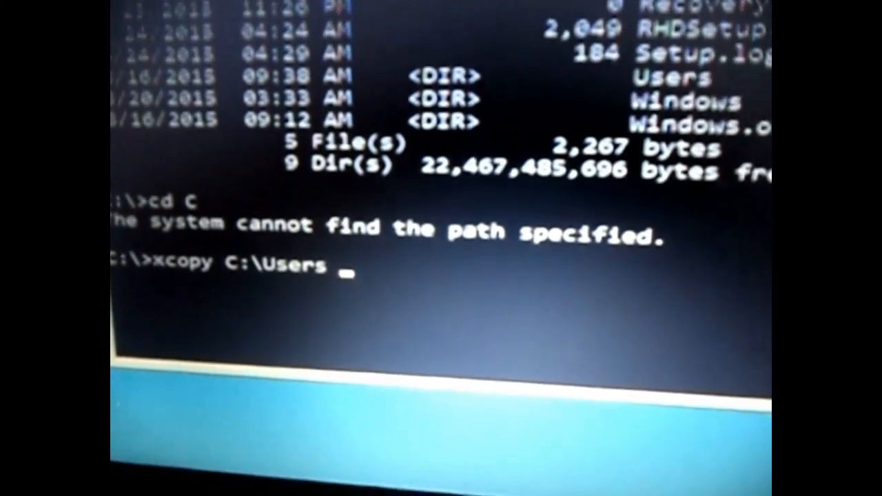
pyautogui.write('E\\ /')
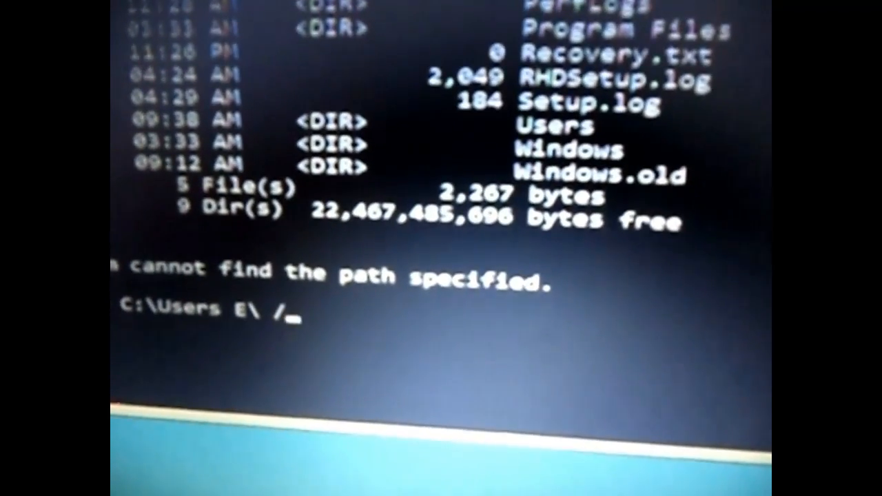
pyautogui.write('xcopy C:\\Users E\\ /E')
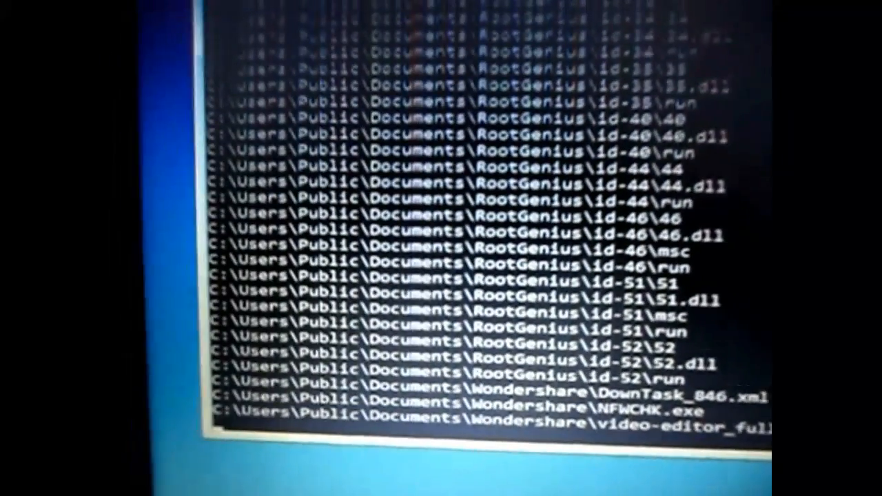
pyautogui.scroll(-3)
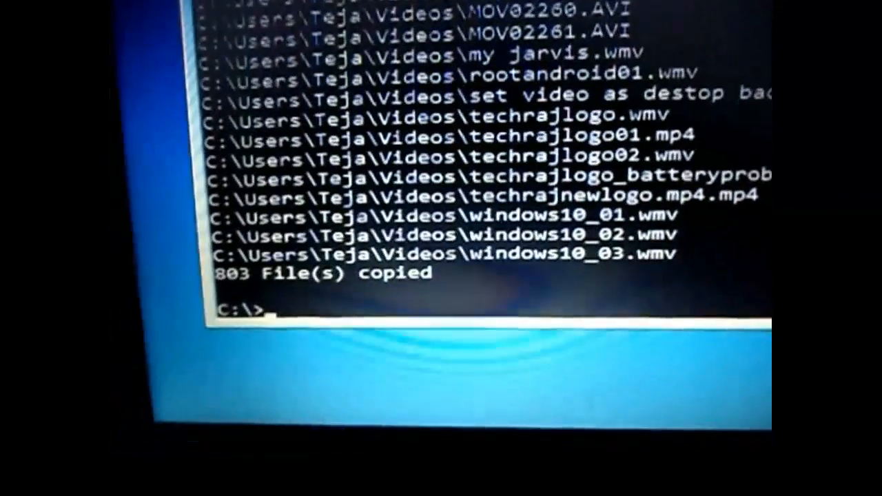
# Step: Enter exit to close the Command Prompt window
pyautogui.write('exi')
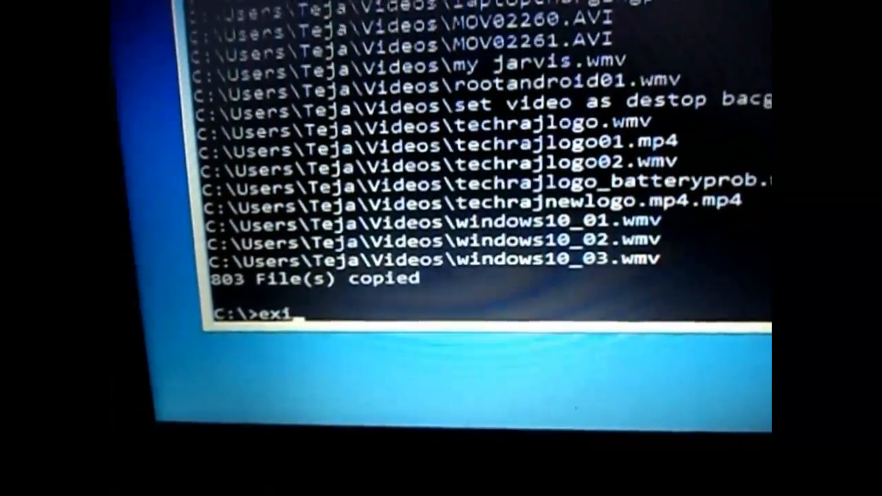
pyautogui.write('t')
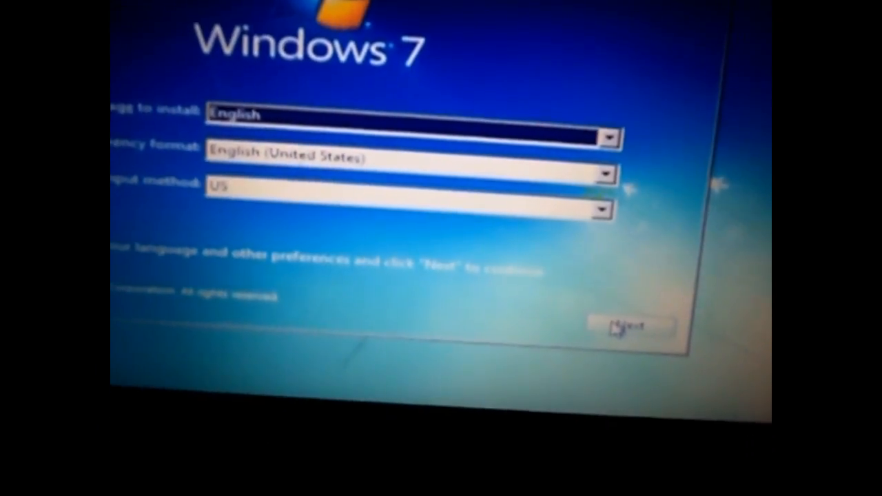
# Step: Accept English language, format and US keyboard, then choose Install now
pyautogui.click(628, 325)
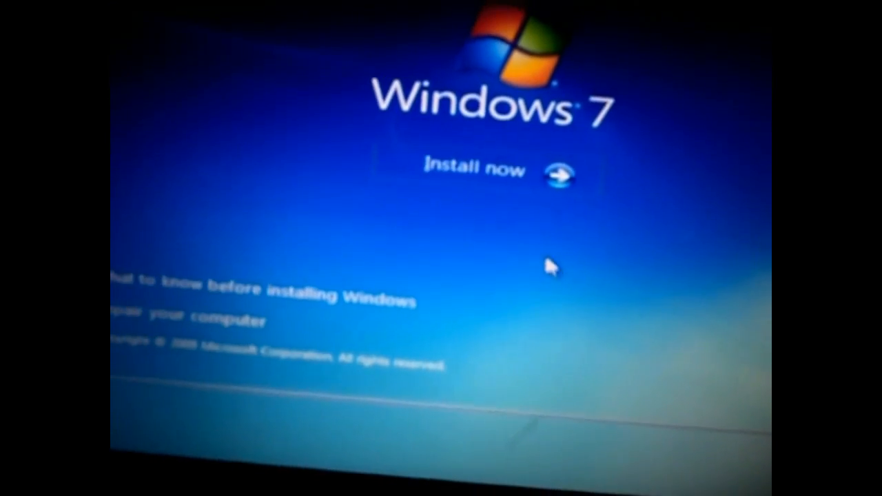
pyautogui.click(469, 171)
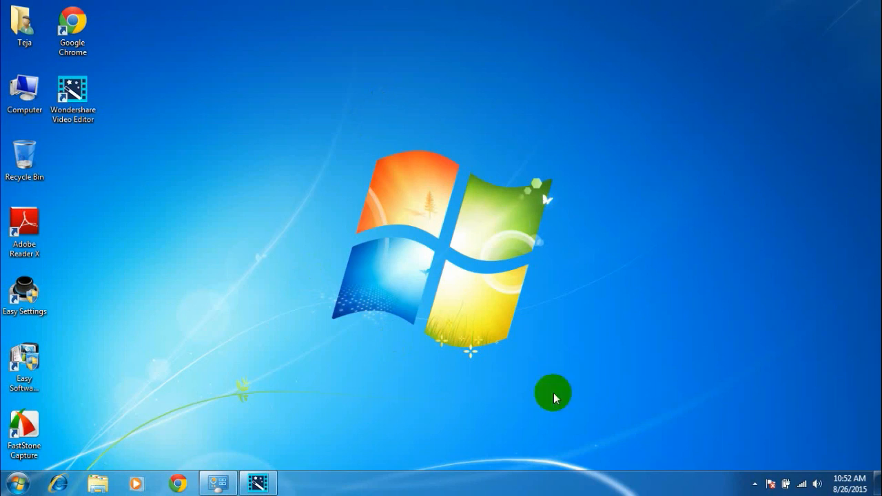
pyautogui.moveTo(584, 285)
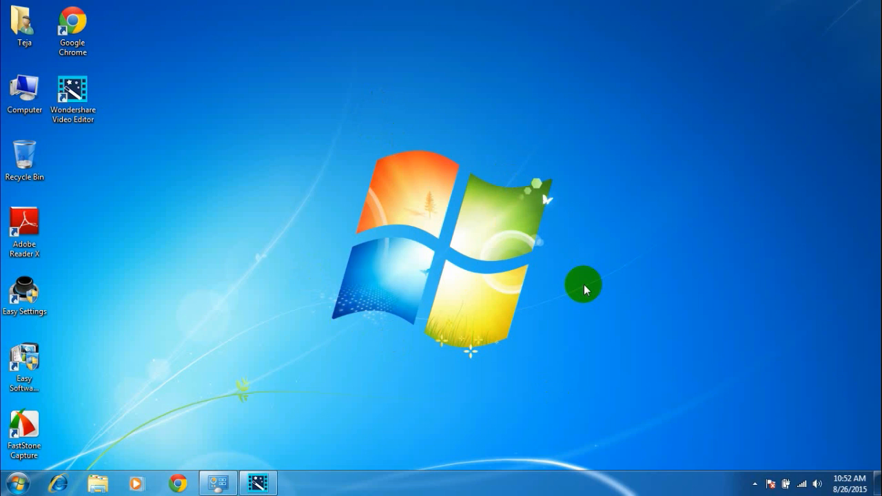
pyautogui.moveTo(423, 266)
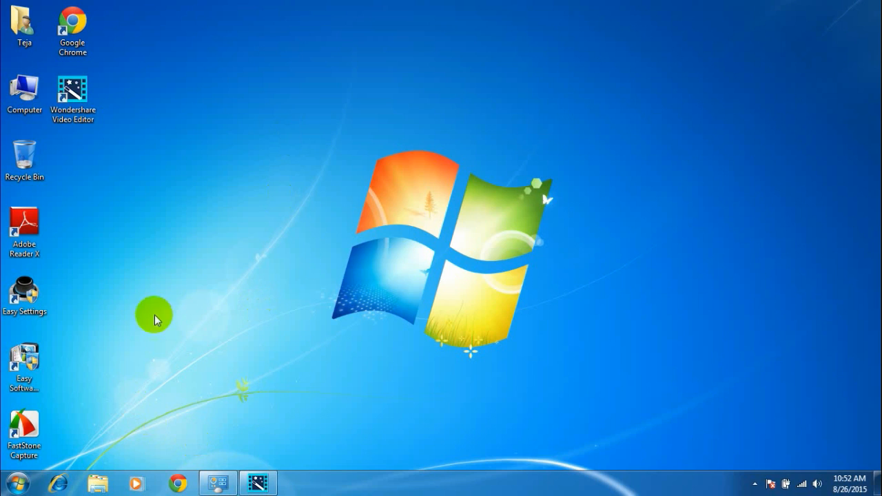
pyautogui.moveTo(141, 482)
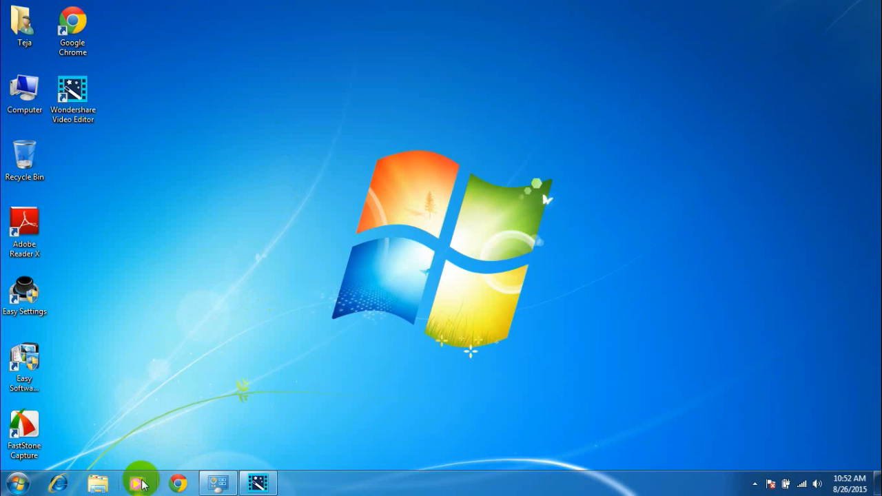
pyautogui.moveTo(141, 482)
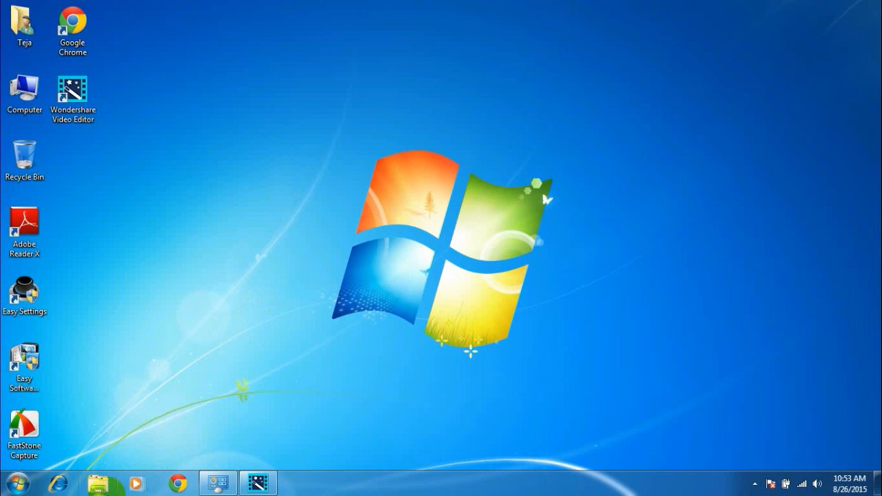
# Step: Browse drive E in Explorer into the Teja user folder and select Documents
pyautogui.click(98, 483)
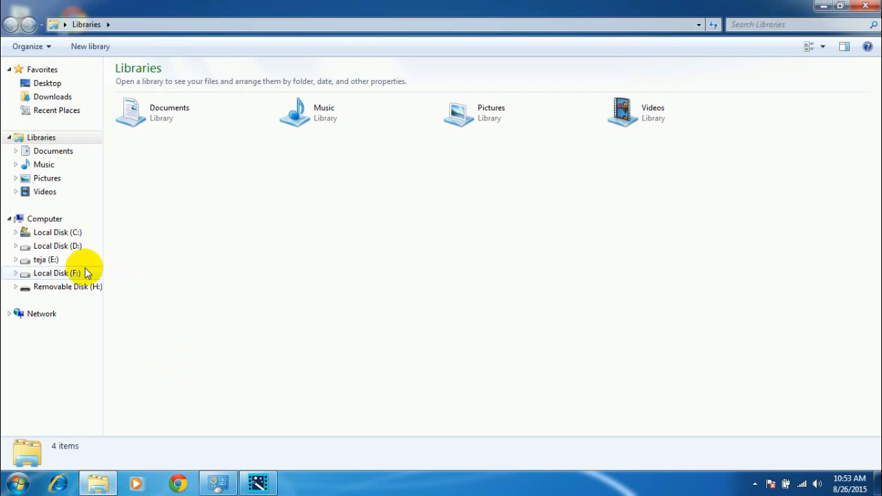
pyautogui.moveTo(40, 263)
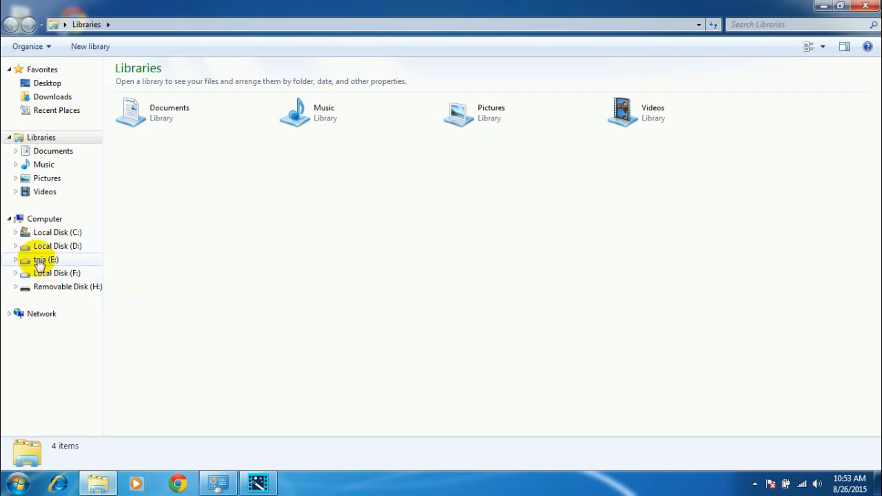
pyautogui.doubleClick(44, 259)
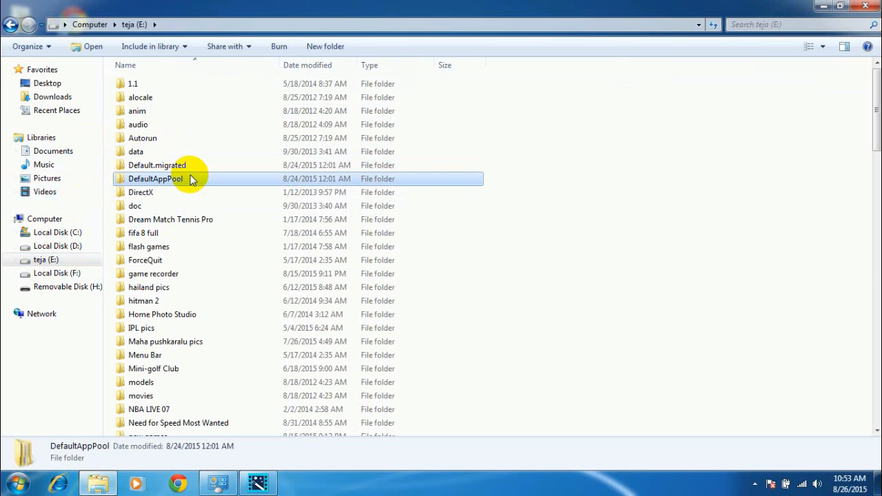
pyautogui.scroll(-3)
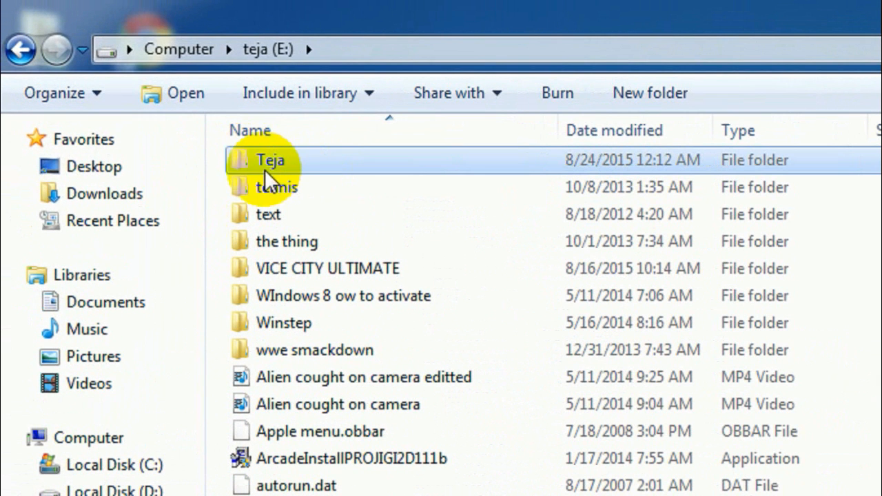
pyautogui.doubleClick(271, 160)
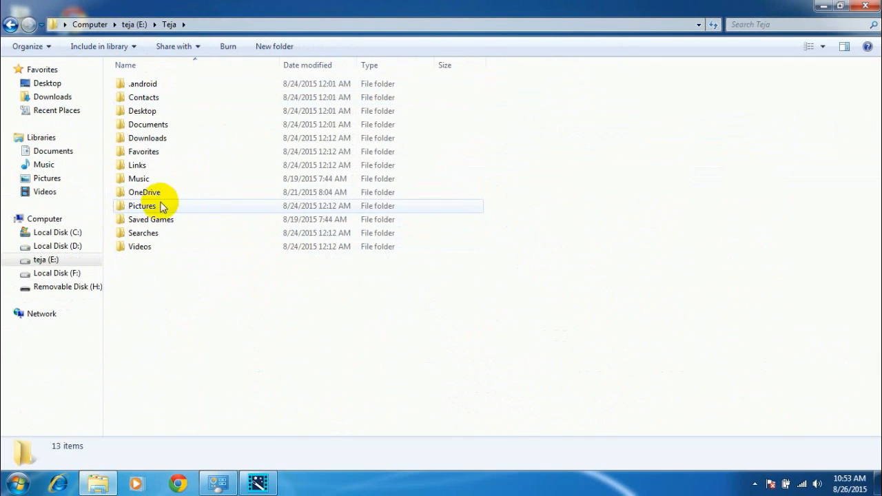
pyautogui.doubleClick(147, 138)
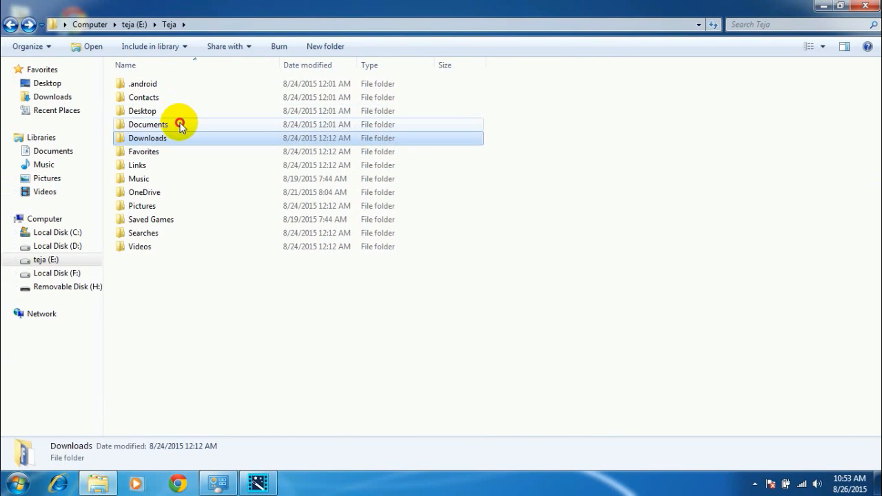
pyautogui.click(148, 124)
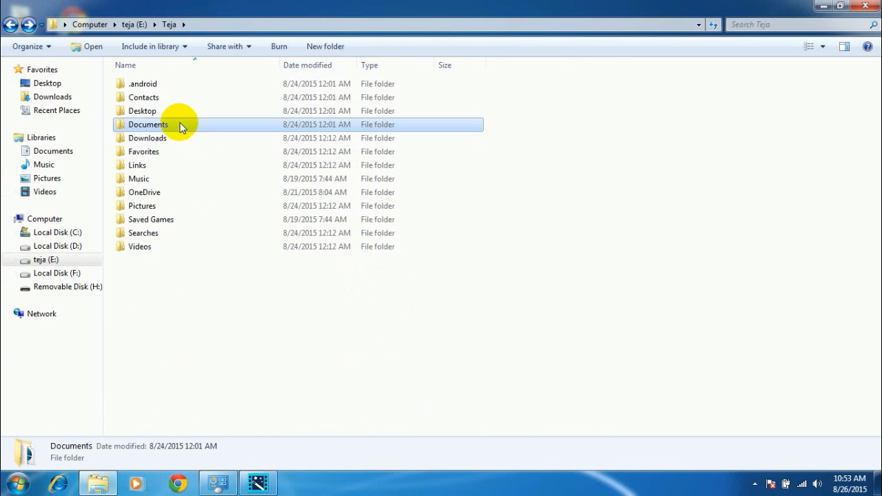